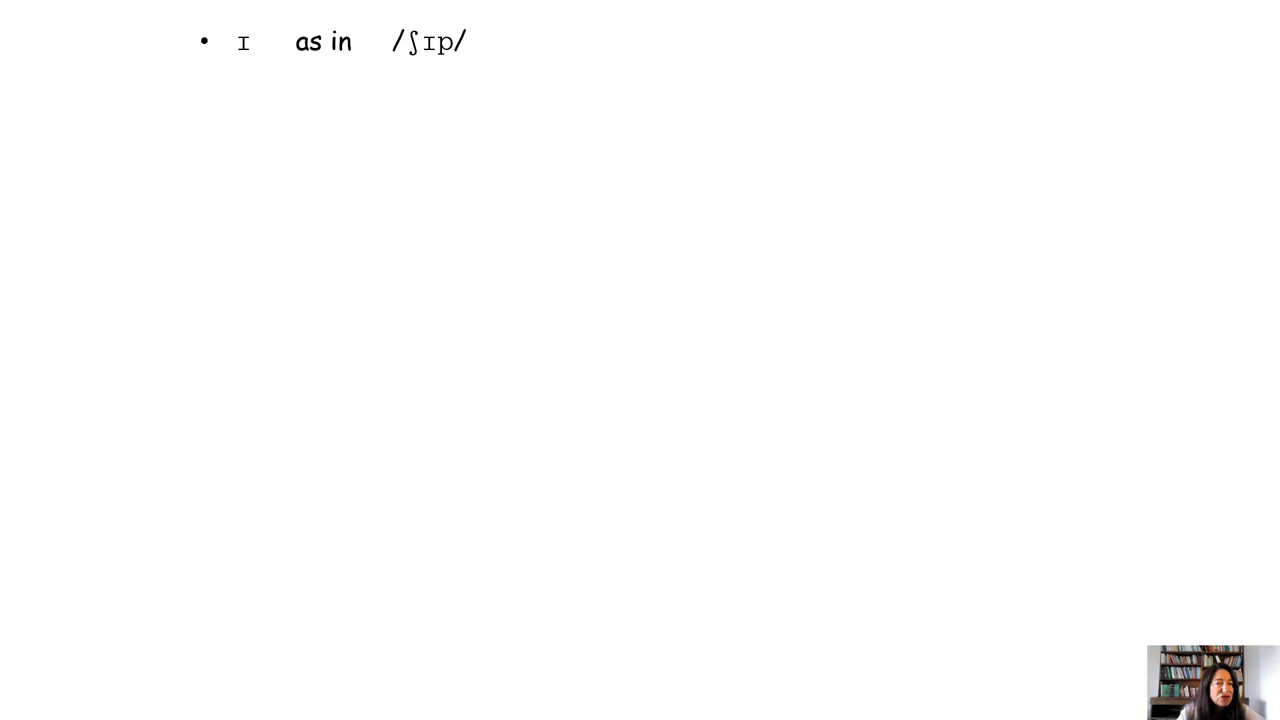
# Step: Advance the slide to reveal 'ship', the red i: sheep row, the æ row and the lax/tense vowel note
pyautogui.click(420, 118)
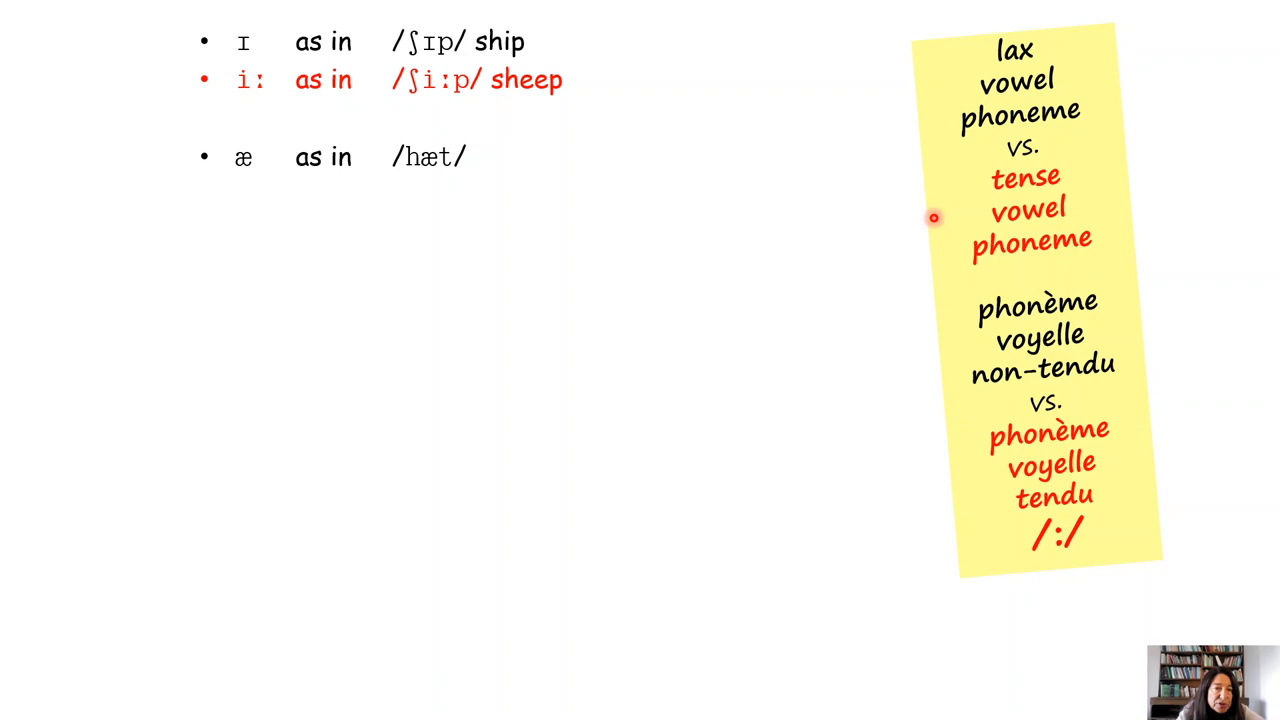
pyautogui.moveTo(884, 196)
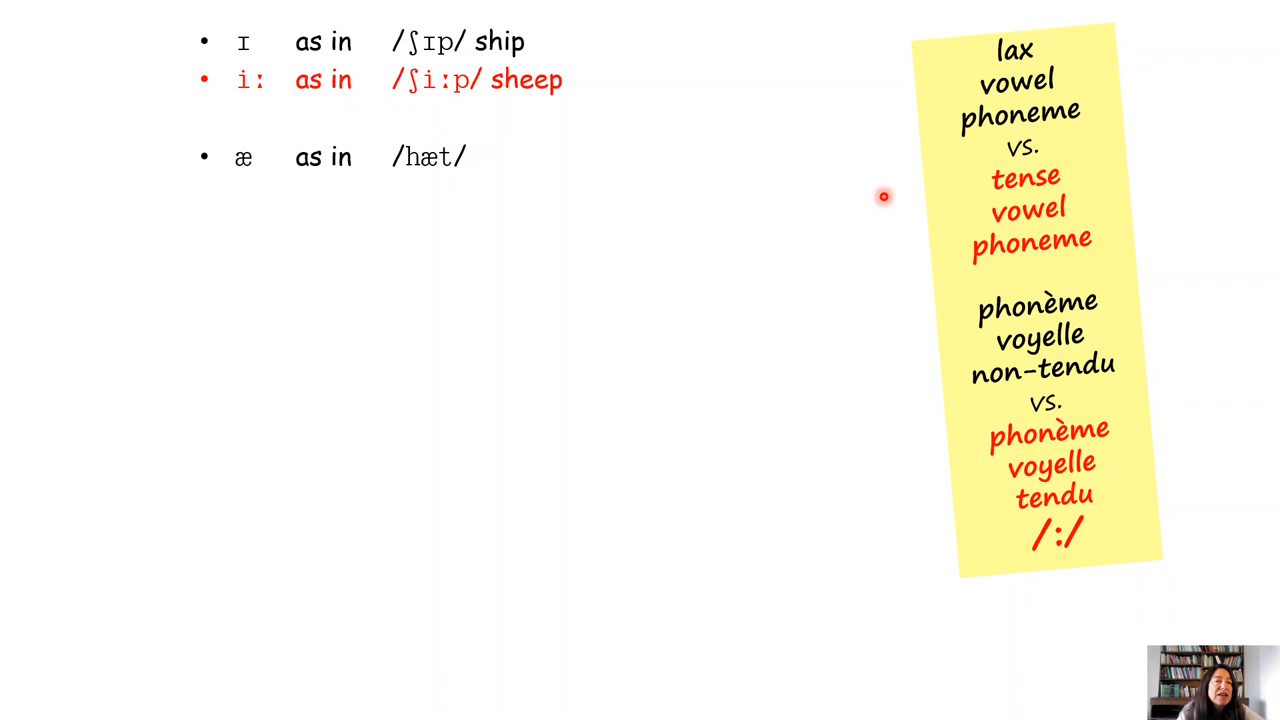
pyautogui.moveTo(880, 156)
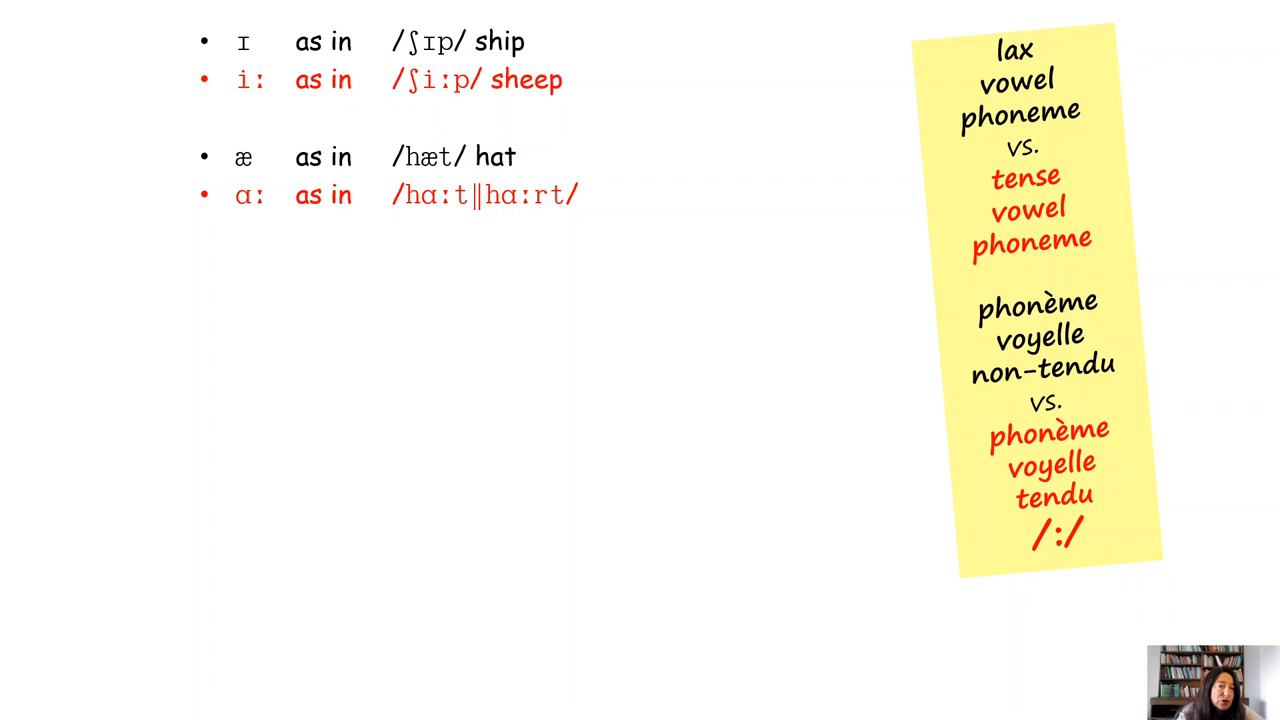
pyautogui.moveTo(760, 544)
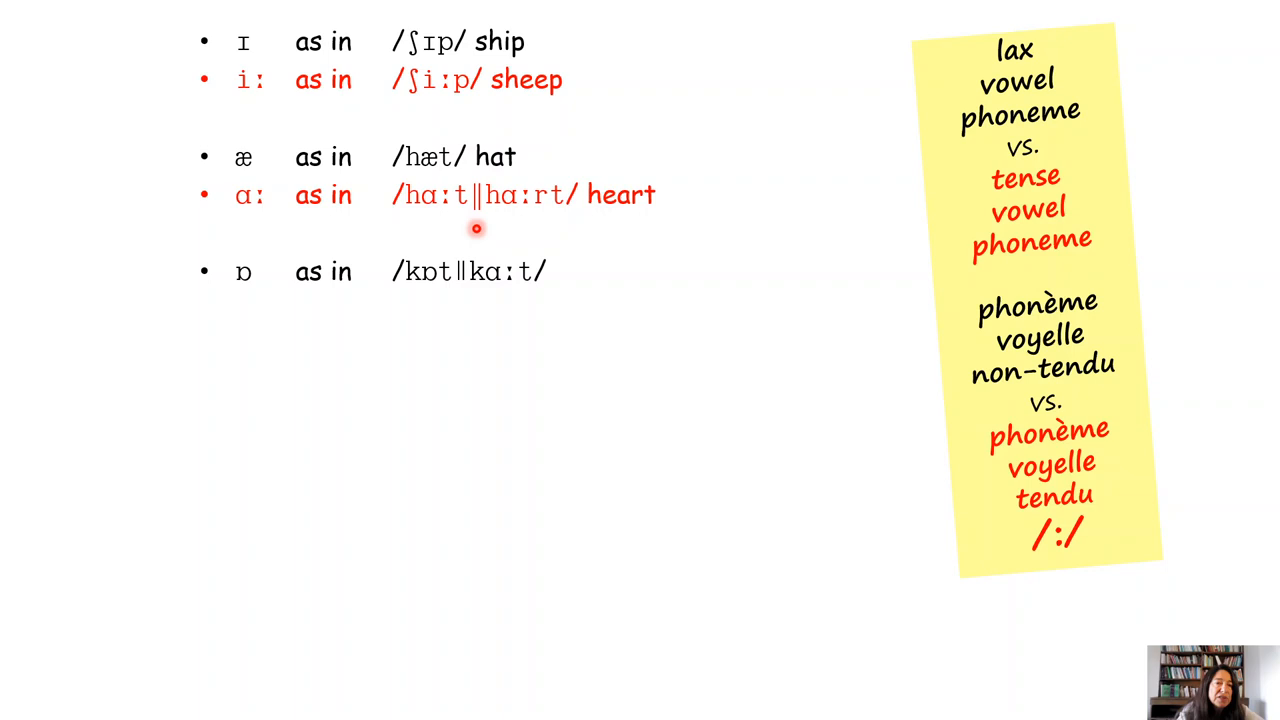
pyautogui.moveTo(444, 226)
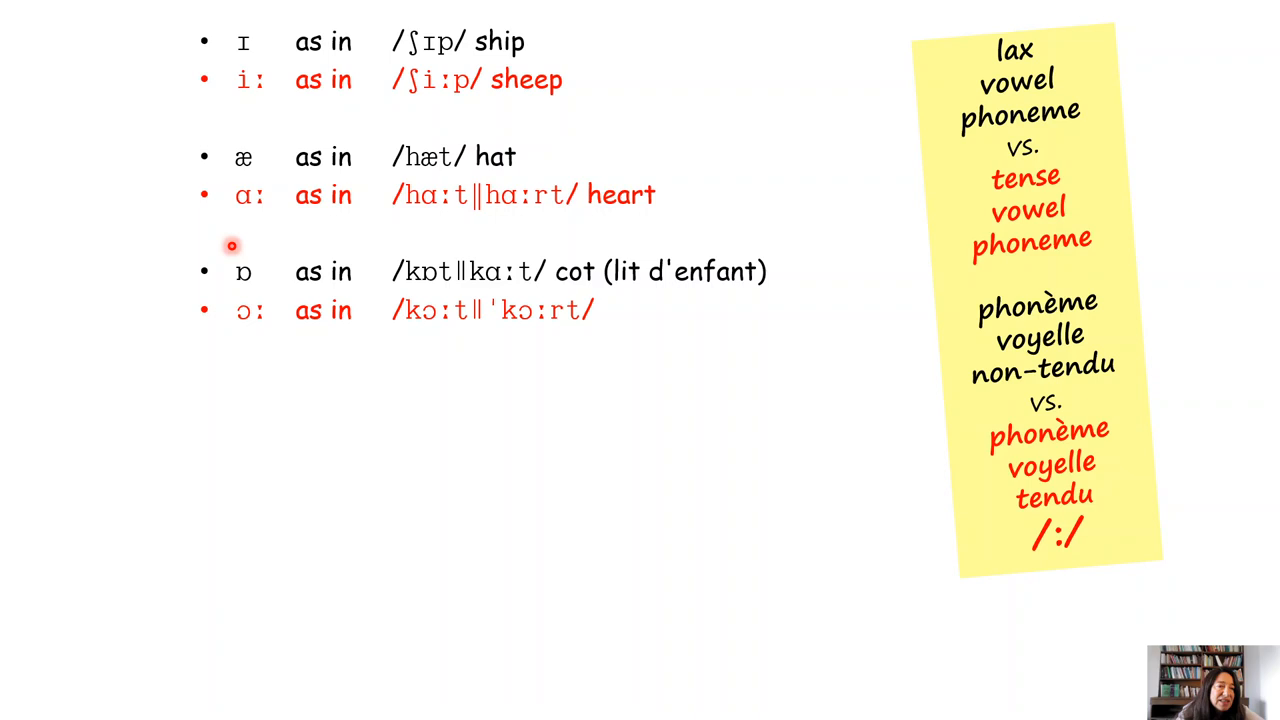
pyautogui.moveTo(522, 292)
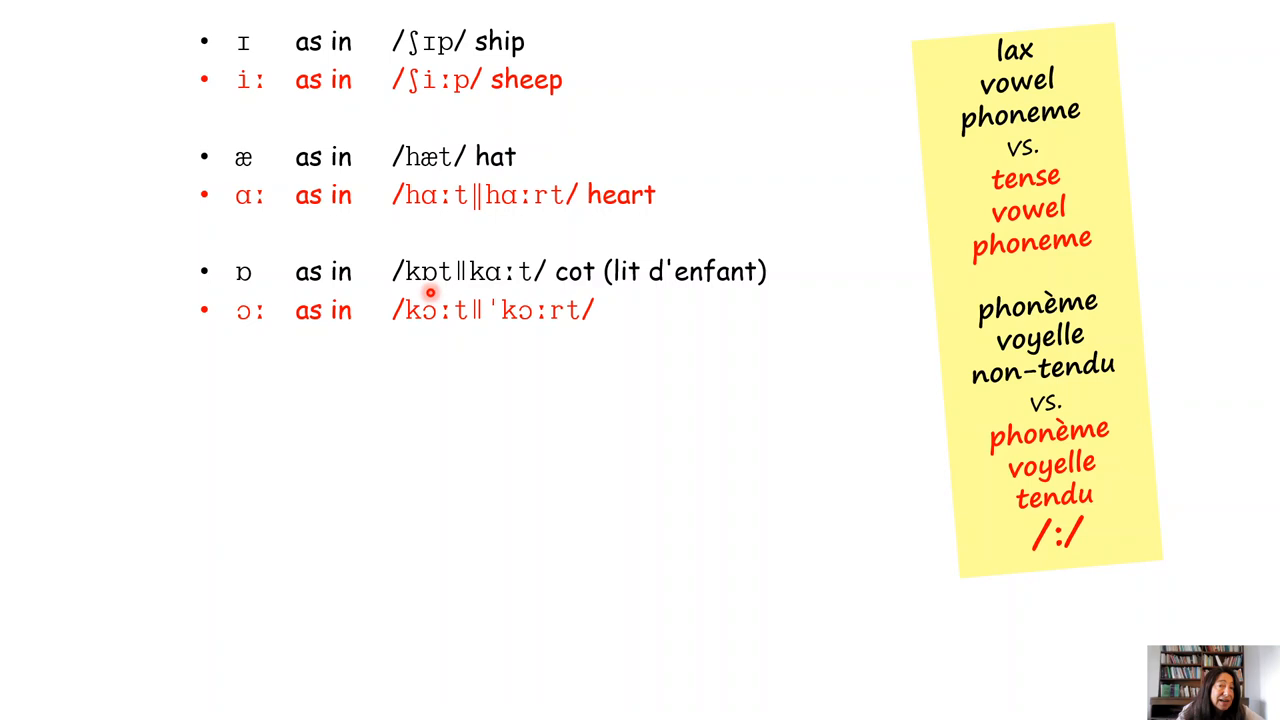
pyautogui.moveTo(548, 336)
pyautogui.write(' court')
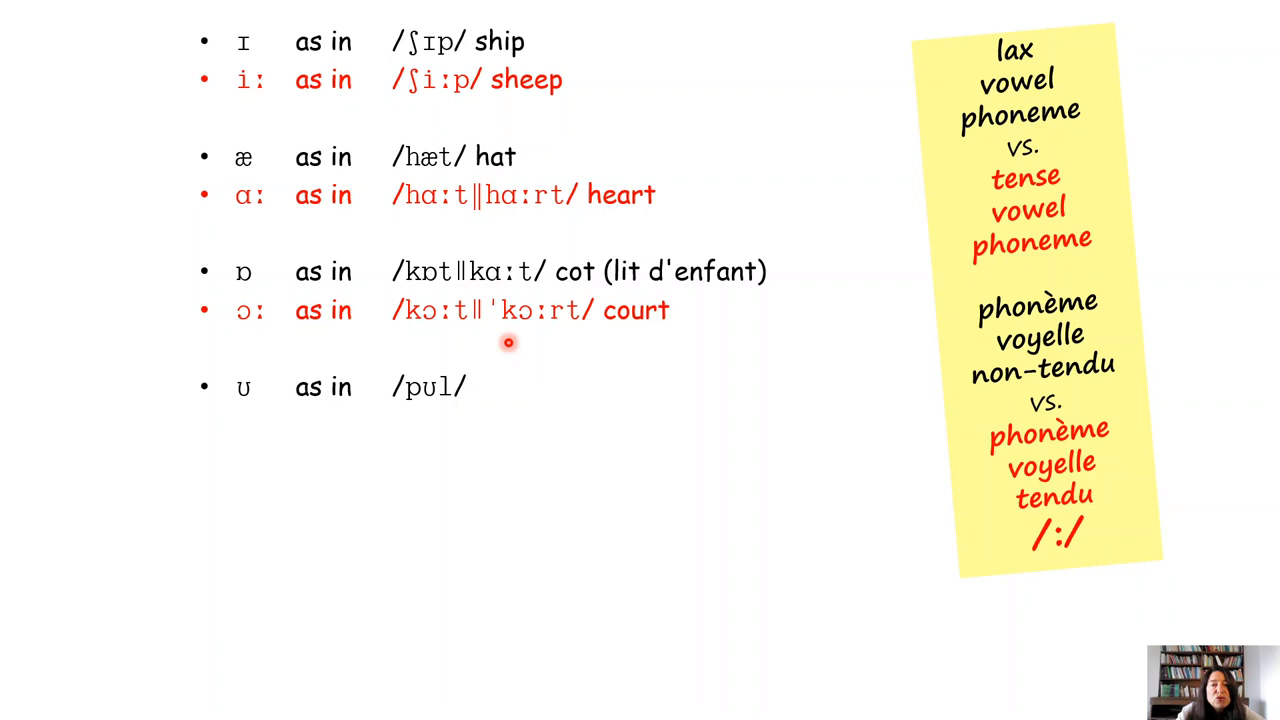
pyautogui.write('pull')
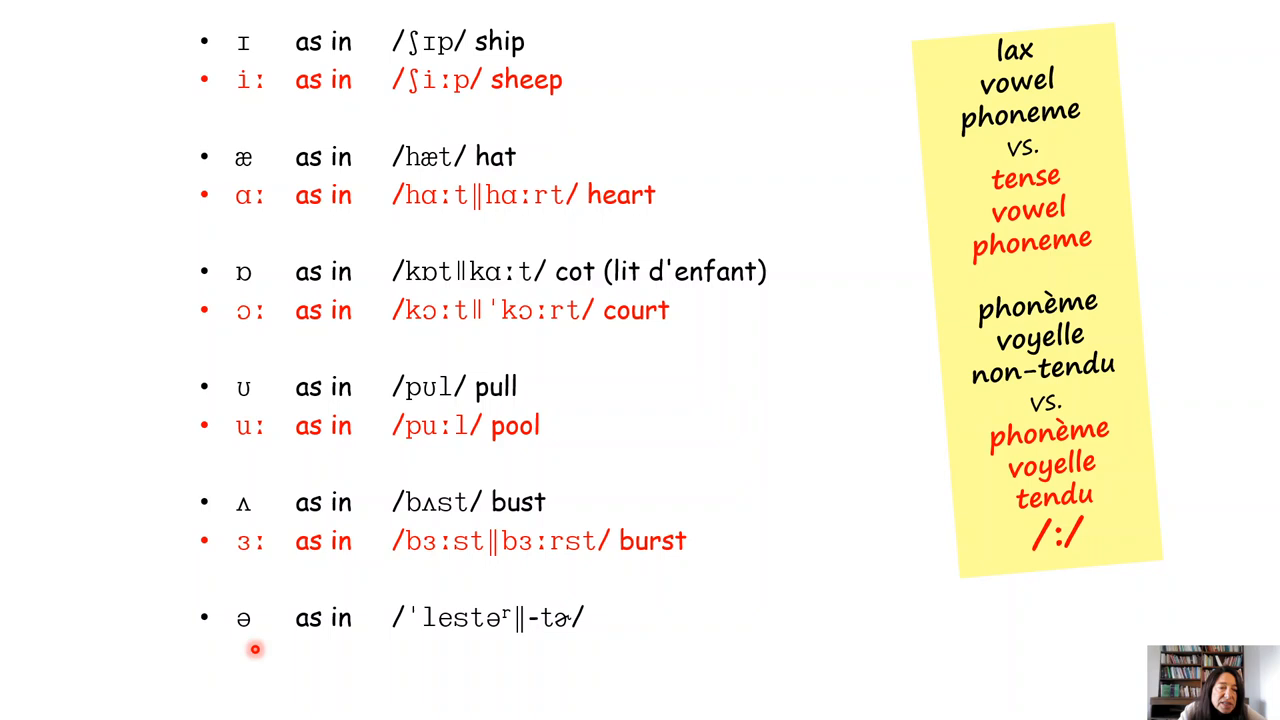
pyautogui.write('Leicester')
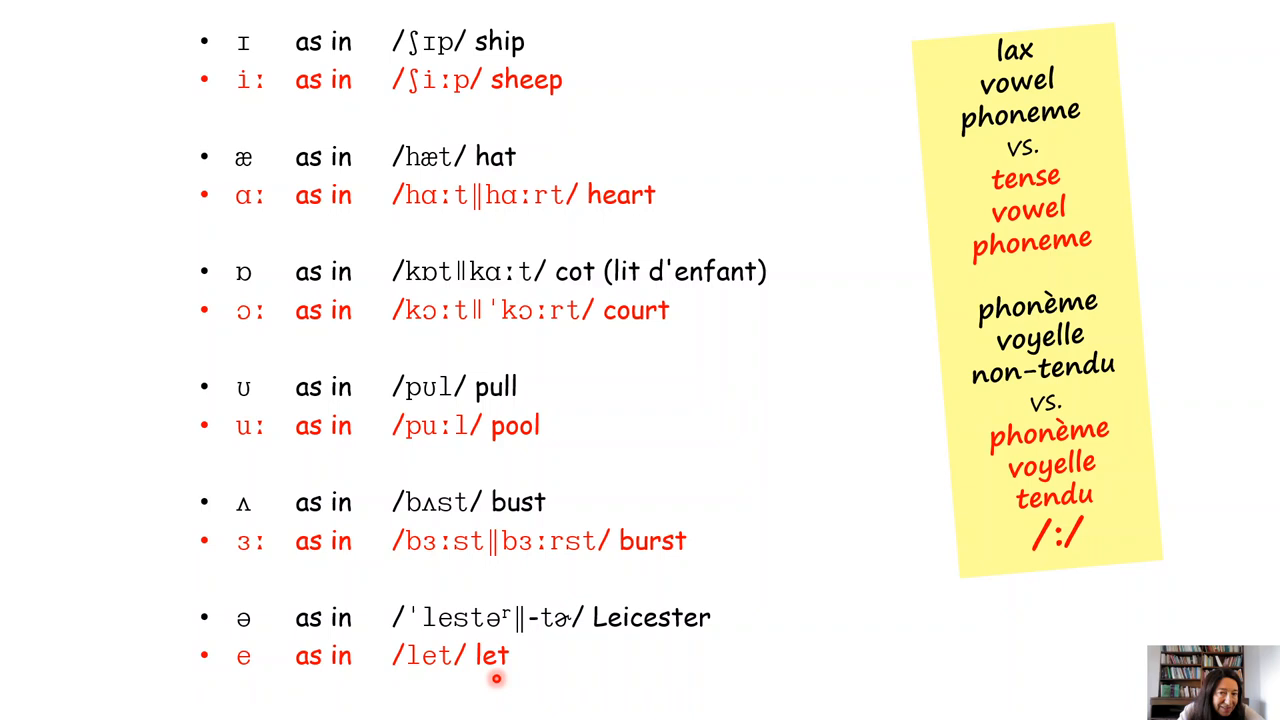
pyautogui.moveTo(614, 652)
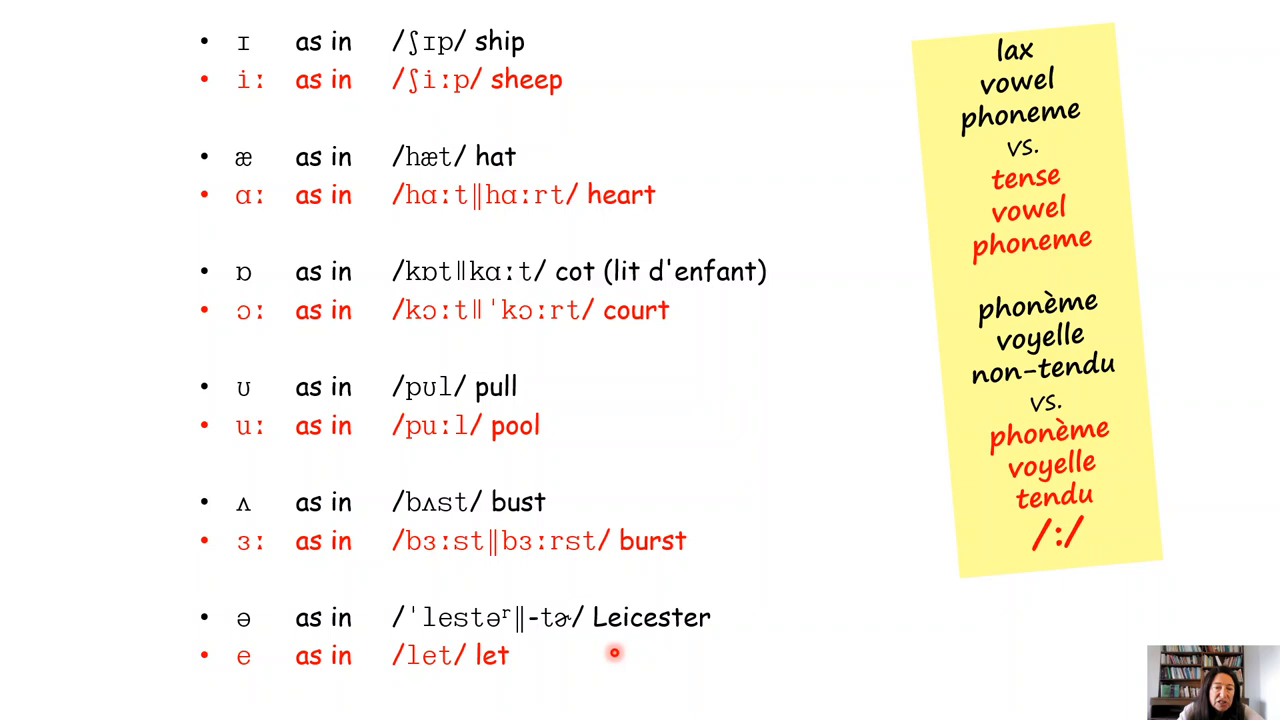
pyautogui.moveTo(692, 160)
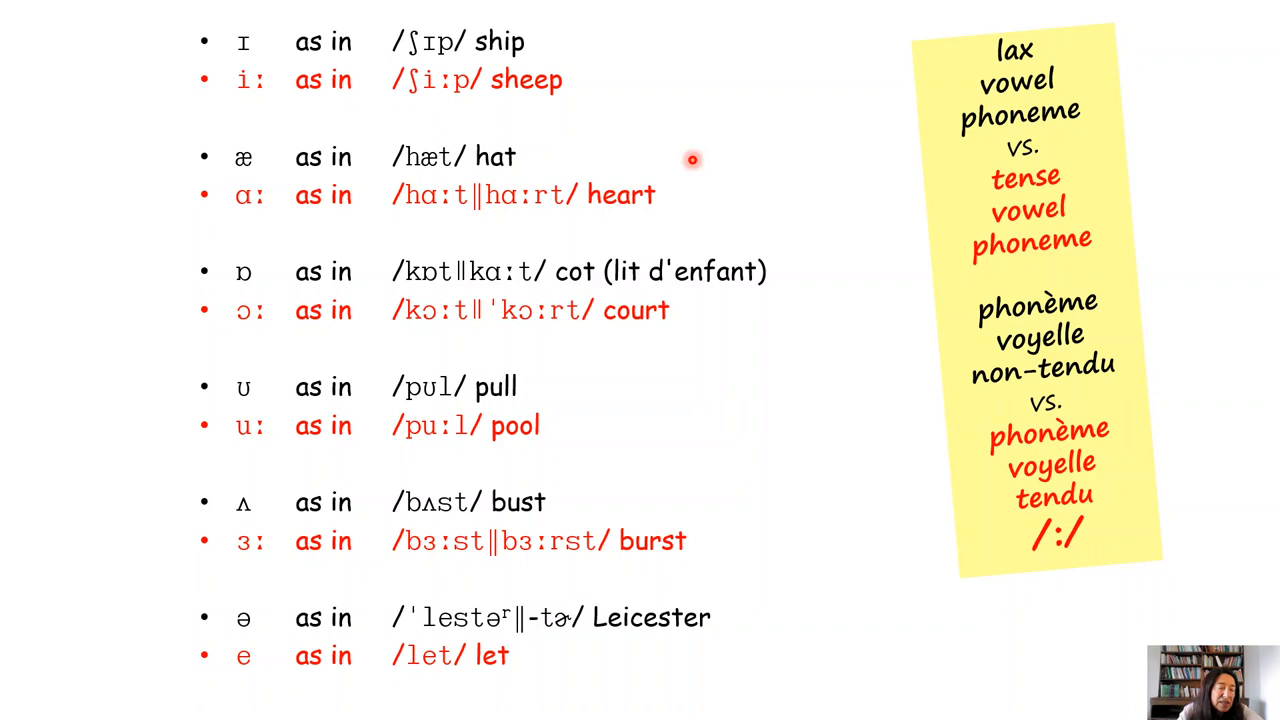
pyautogui.moveTo(484, 704)
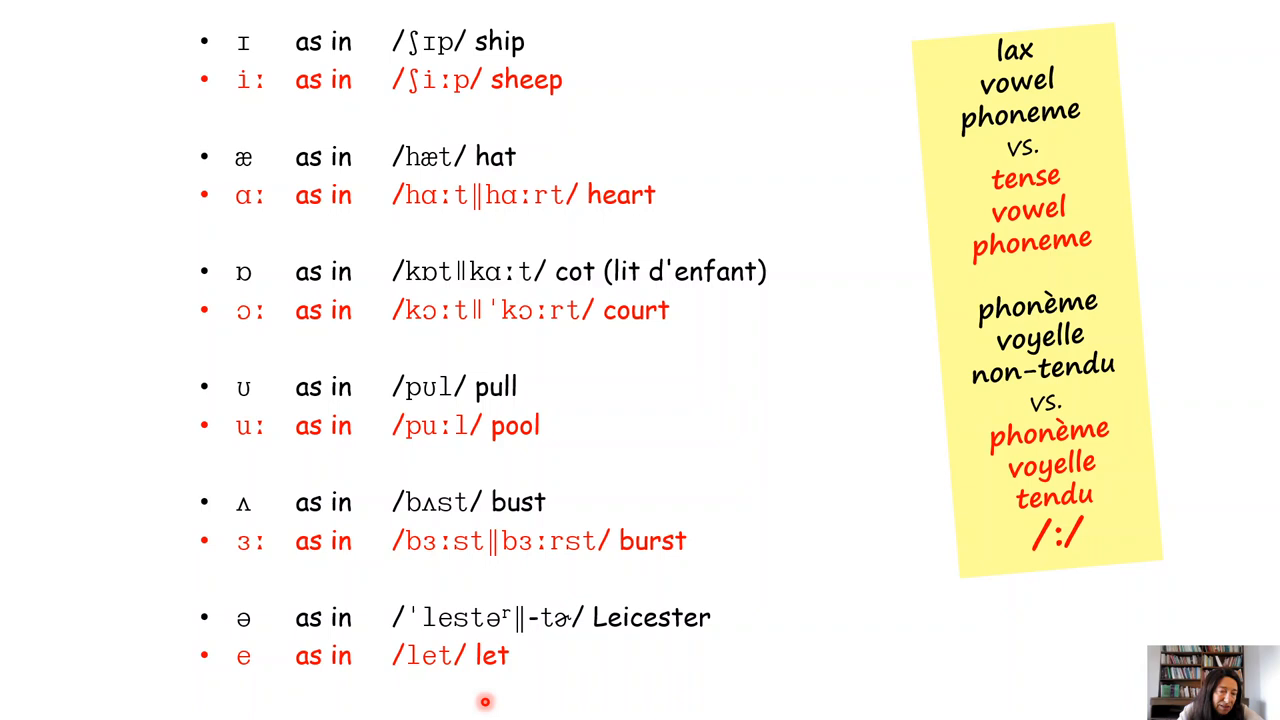
pyautogui.moveTo(284, 652)
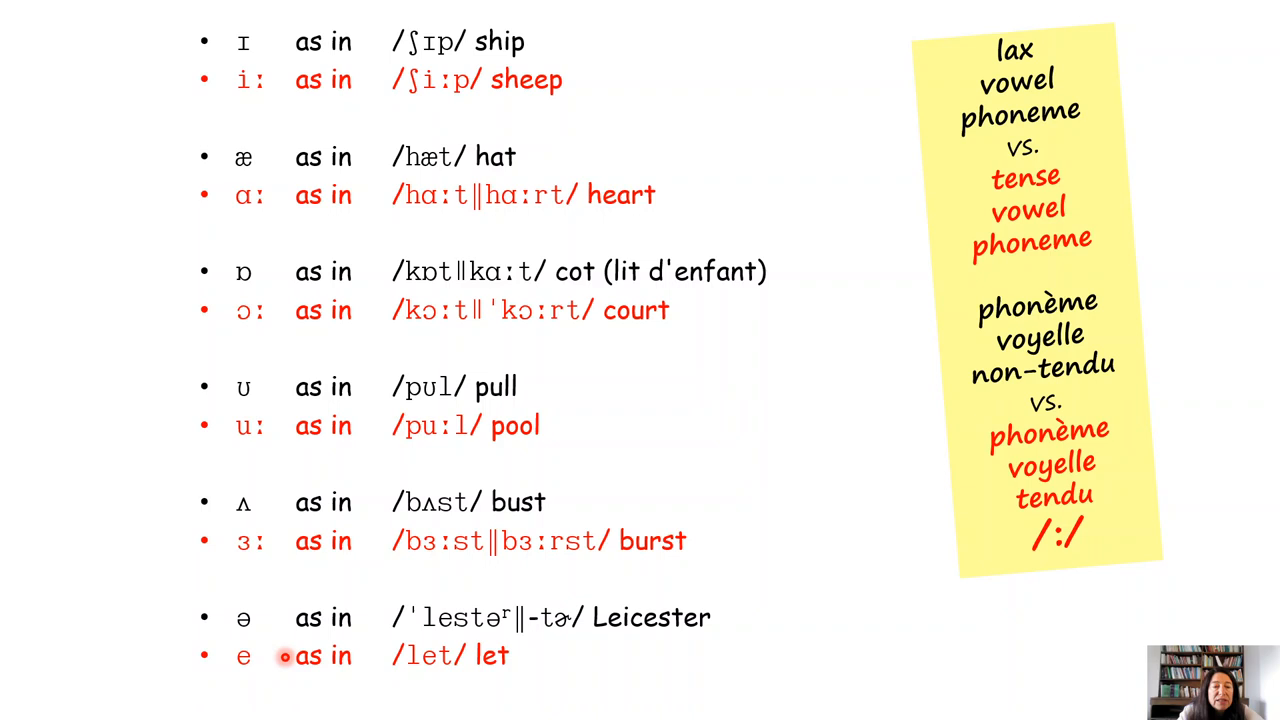
pyautogui.moveTo(1062, 600)
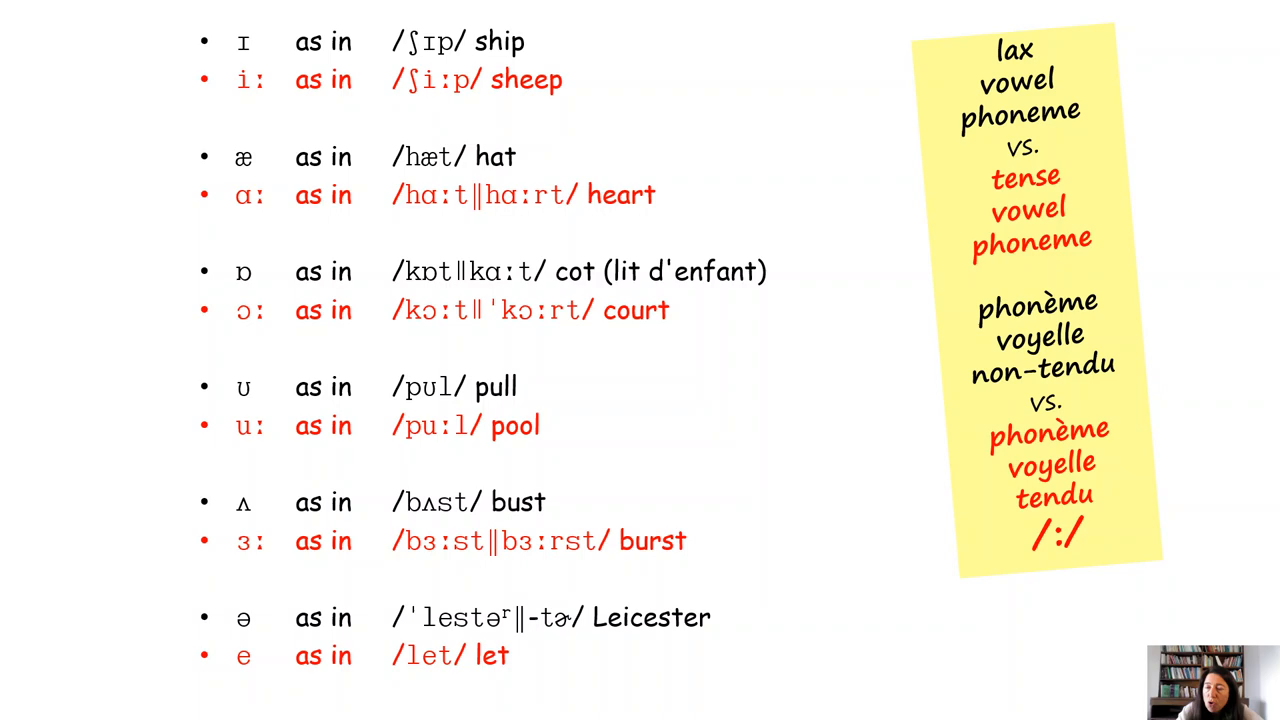
# Step: Move to the central diphthongs slide and add 'tour' as the ʊə example word
pyautogui.press('Right')
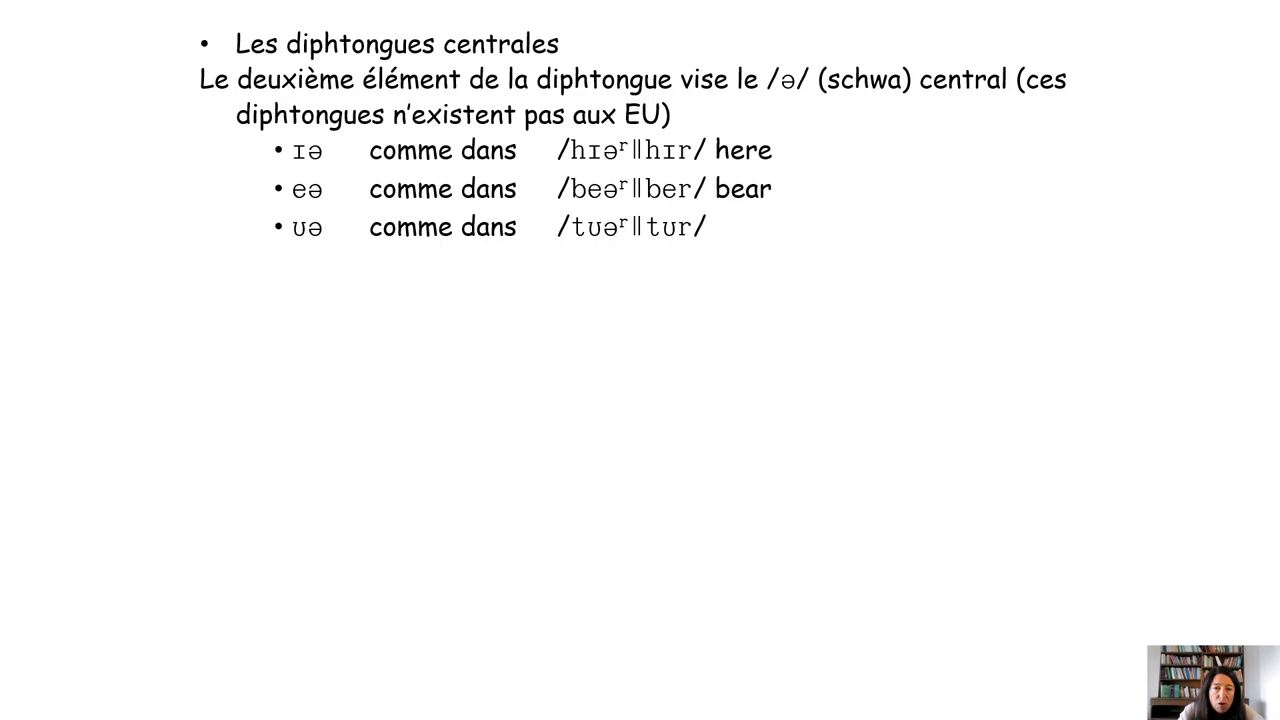
pyautogui.write('tour')
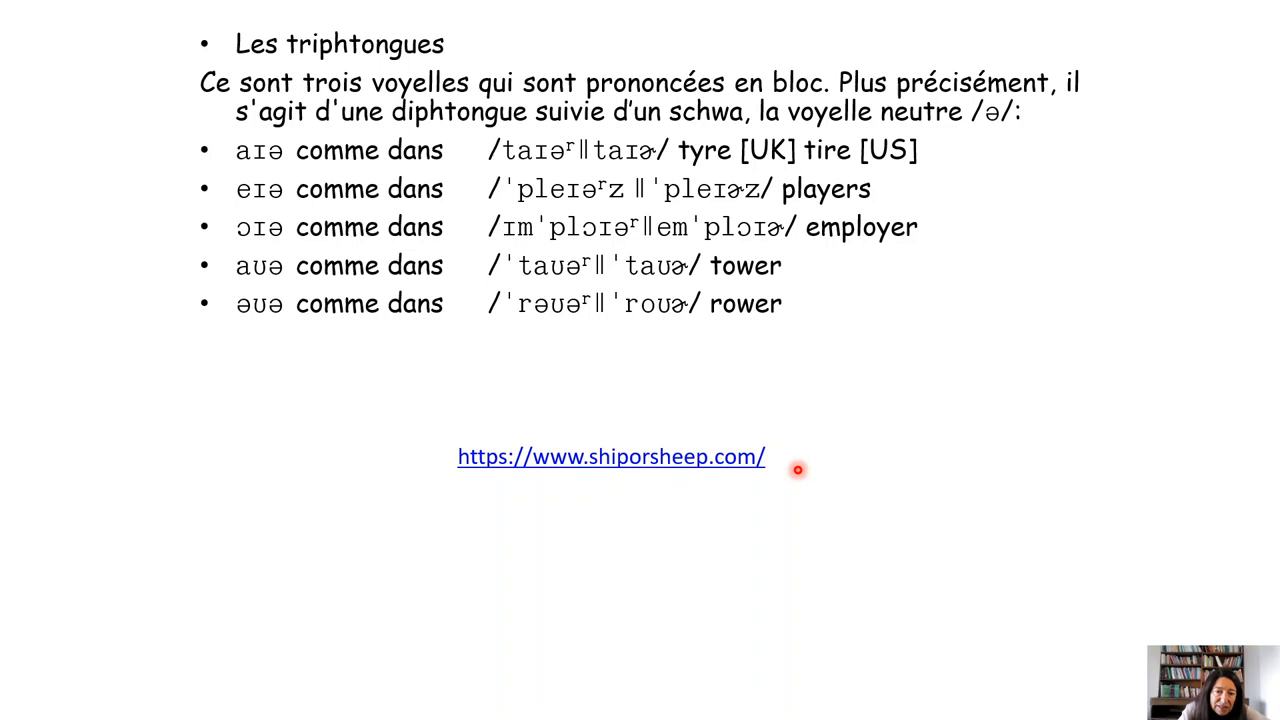
pyautogui.moveTo(884, 510)
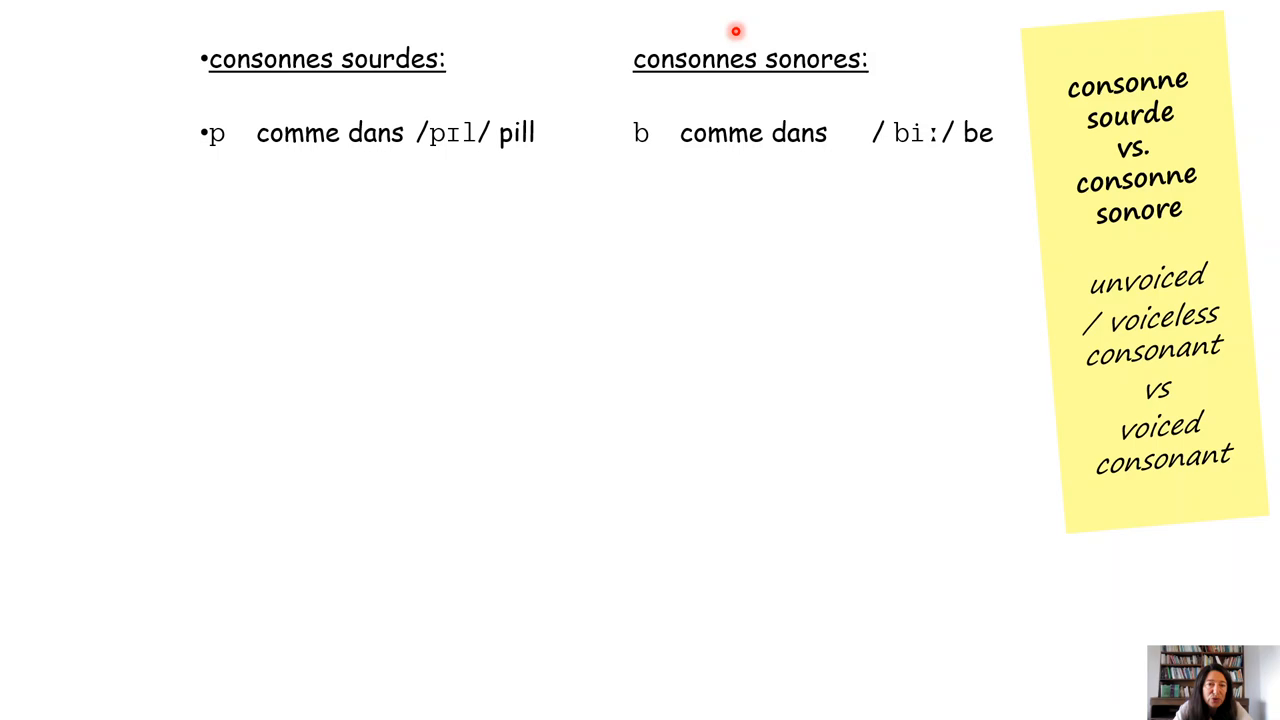
pyautogui.moveTo(864, 268)
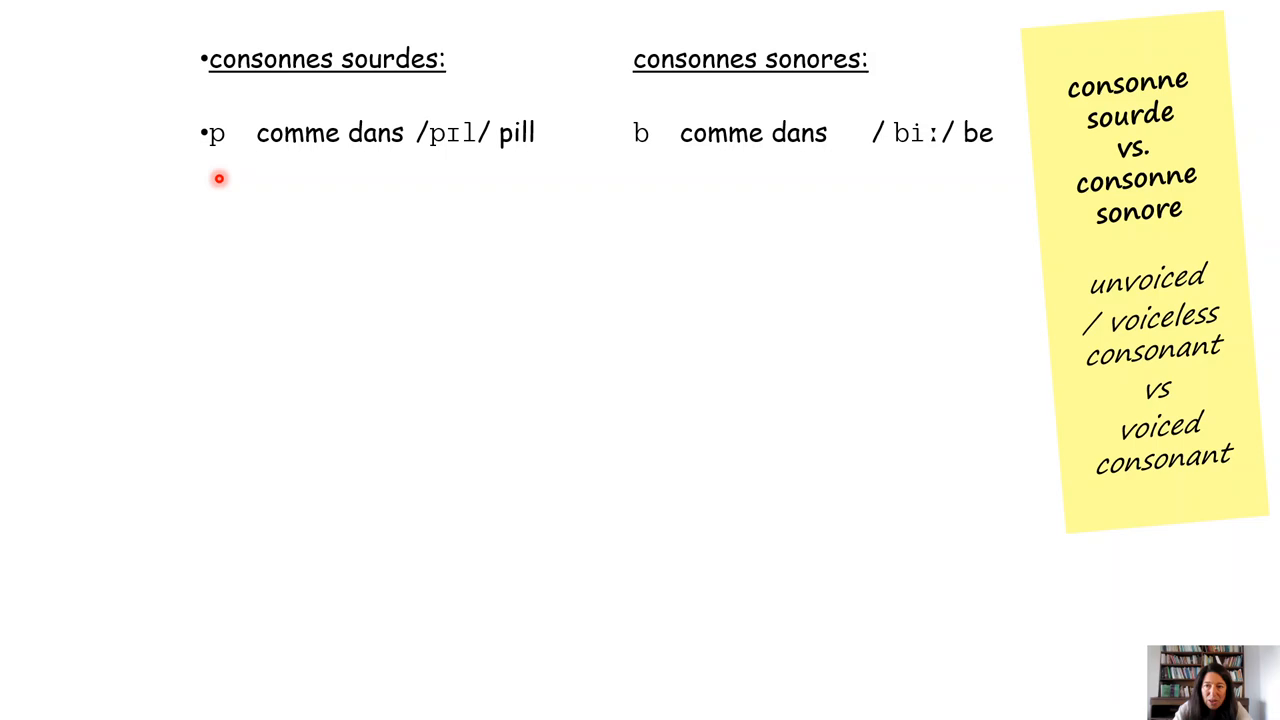
pyautogui.moveTo(820, 364)
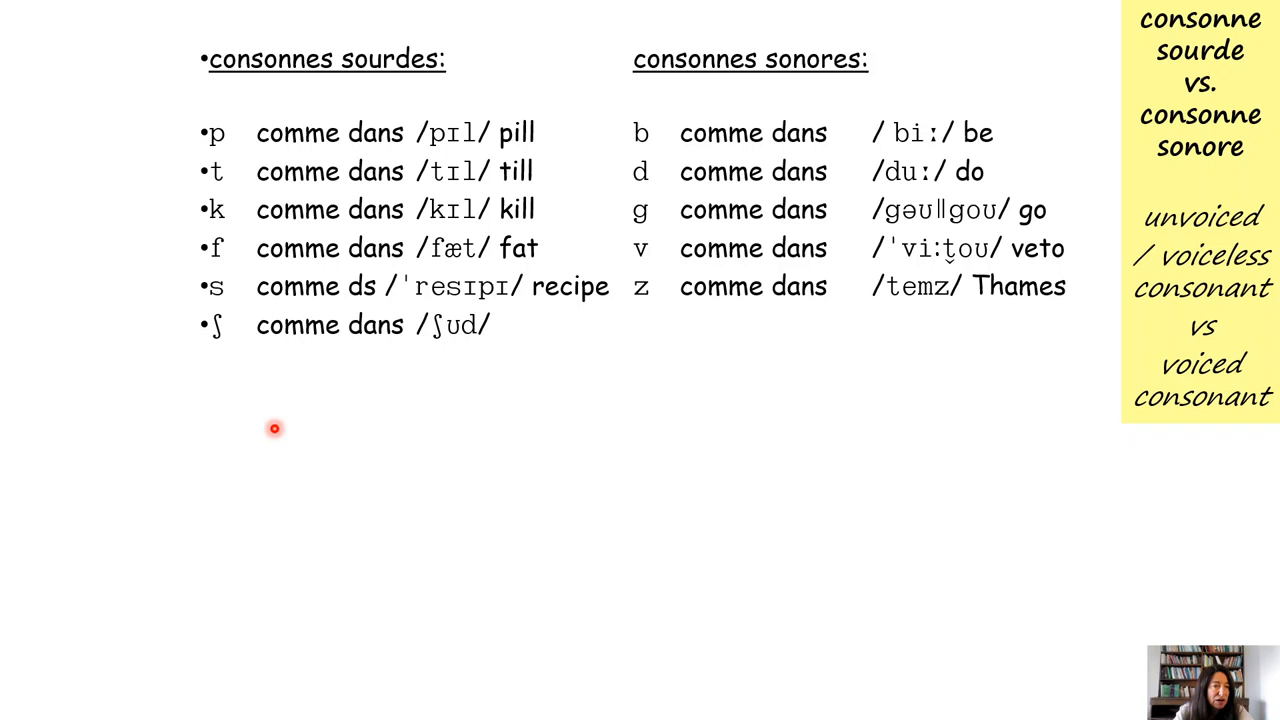
# Step: Add 'should' as the example word for the ʃ row
pyautogui.write('should')
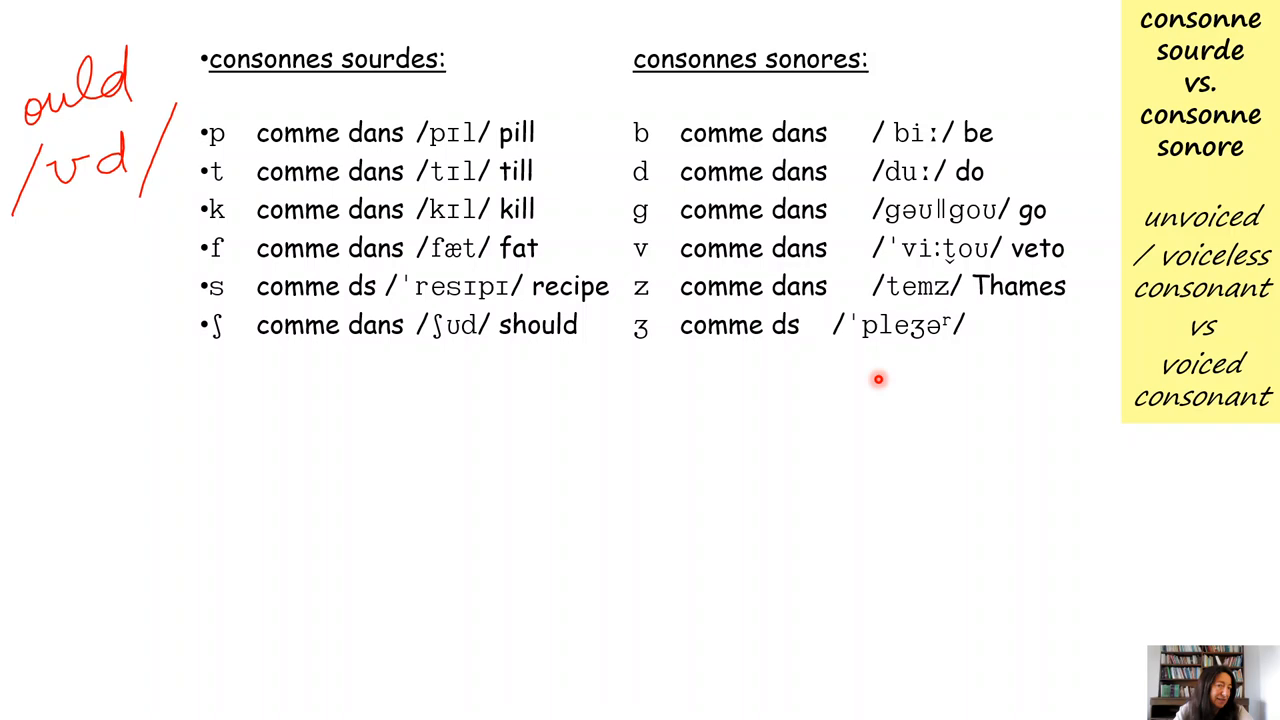
pyautogui.moveTo(360, 390)
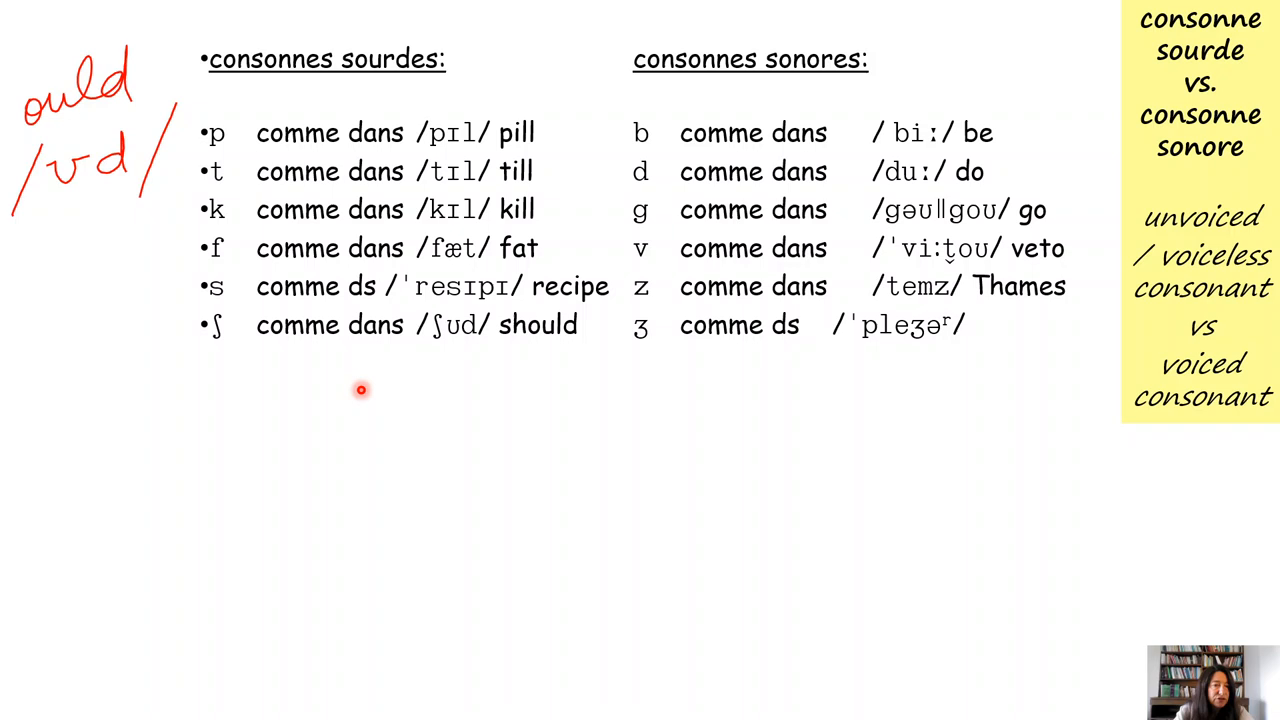
pyautogui.moveTo(204, 366)
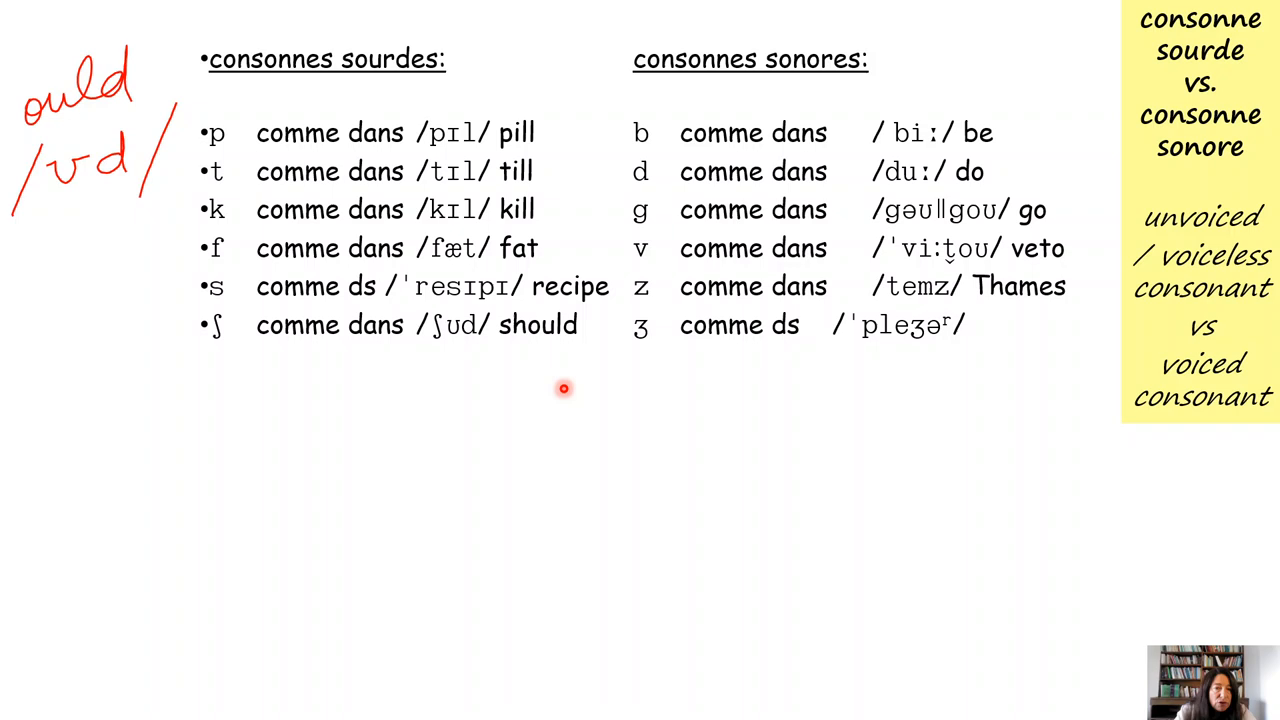
pyautogui.moveTo(524, 350)
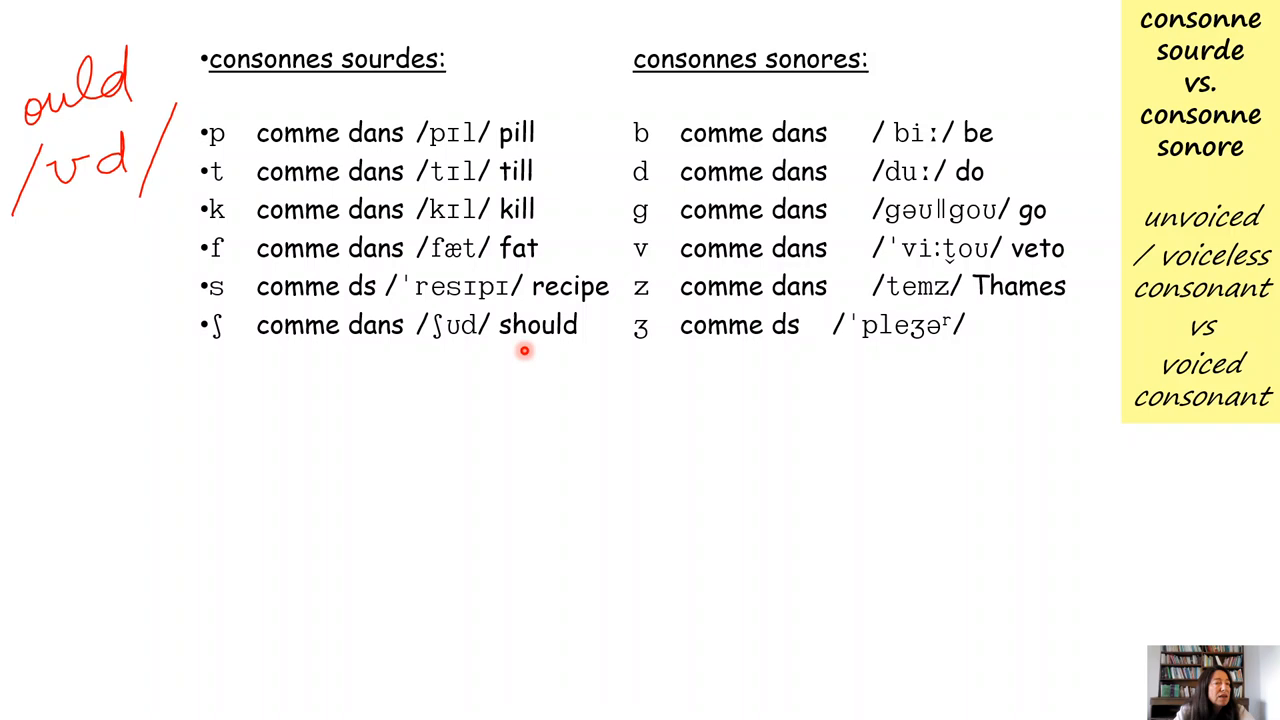
pyautogui.moveTo(104, 182)
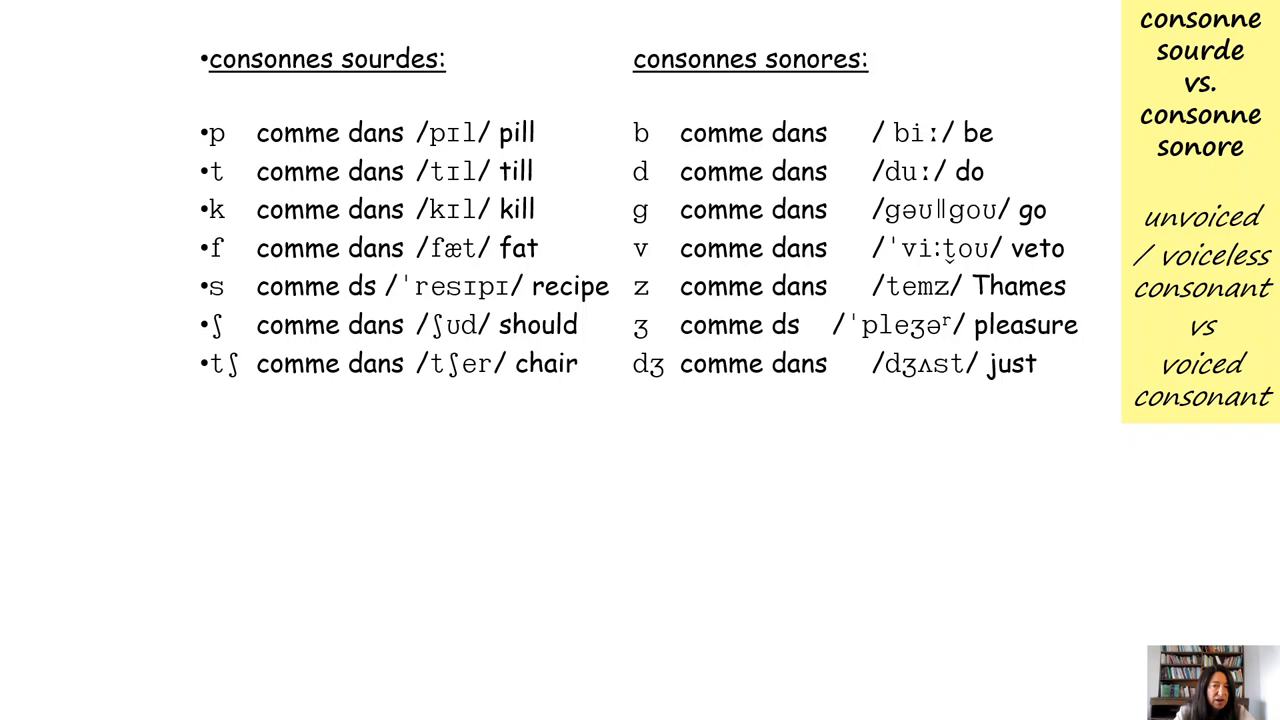
# Step: Add a new bullet 'θ comme dans /θɪn/' to start the voiceless th row
pyautogui.write('θ comme dans /θɪn/')
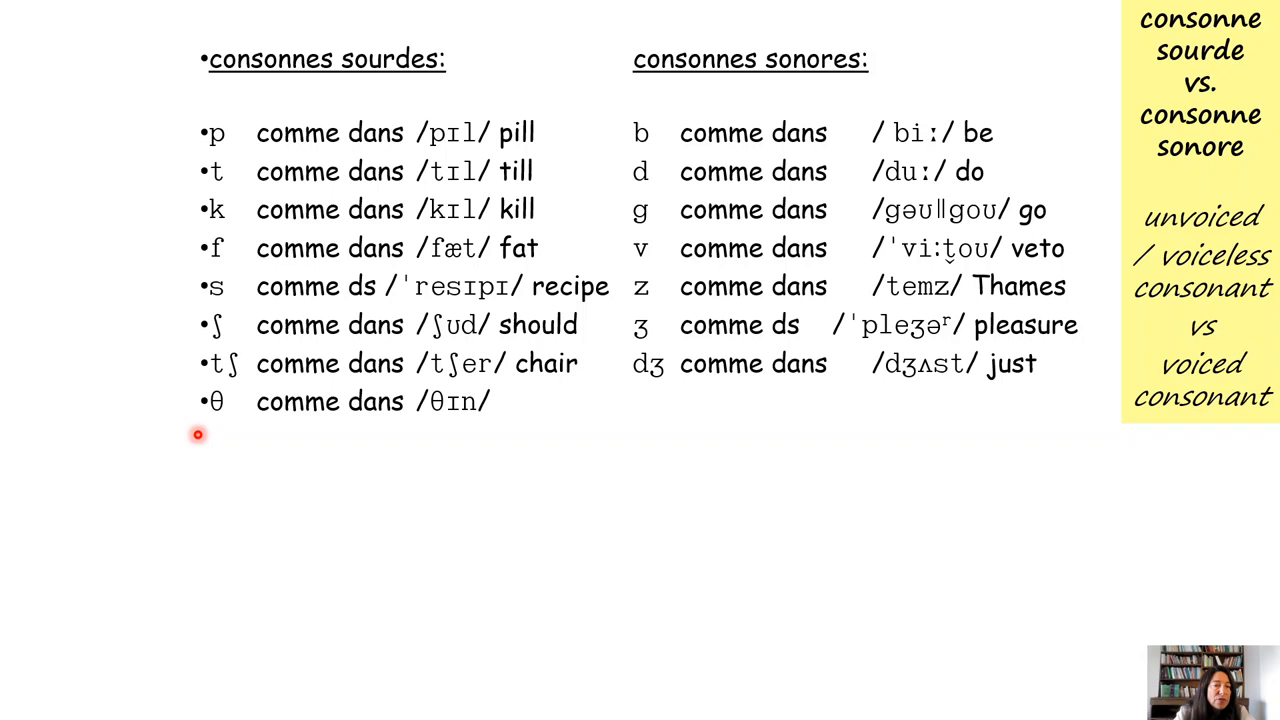
# Step: Complete the θ row with the example word 'thin'
pyautogui.write('thin')
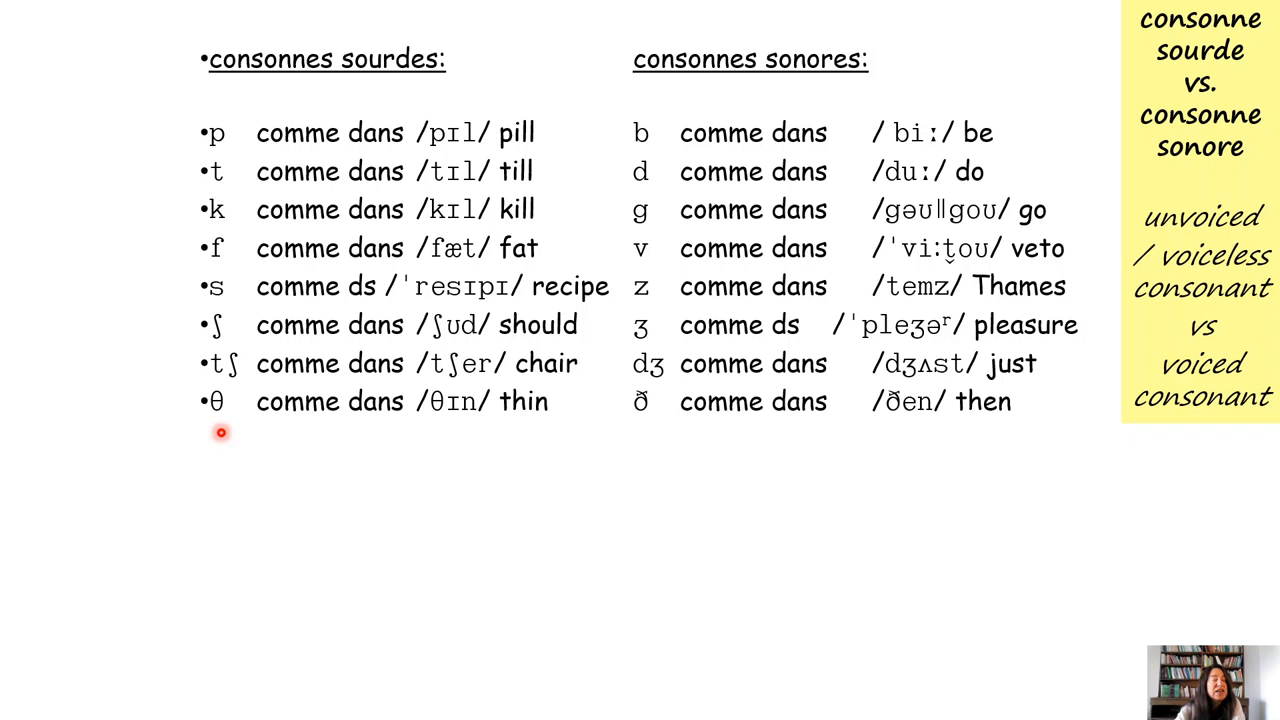
pyautogui.moveTo(644, 432)
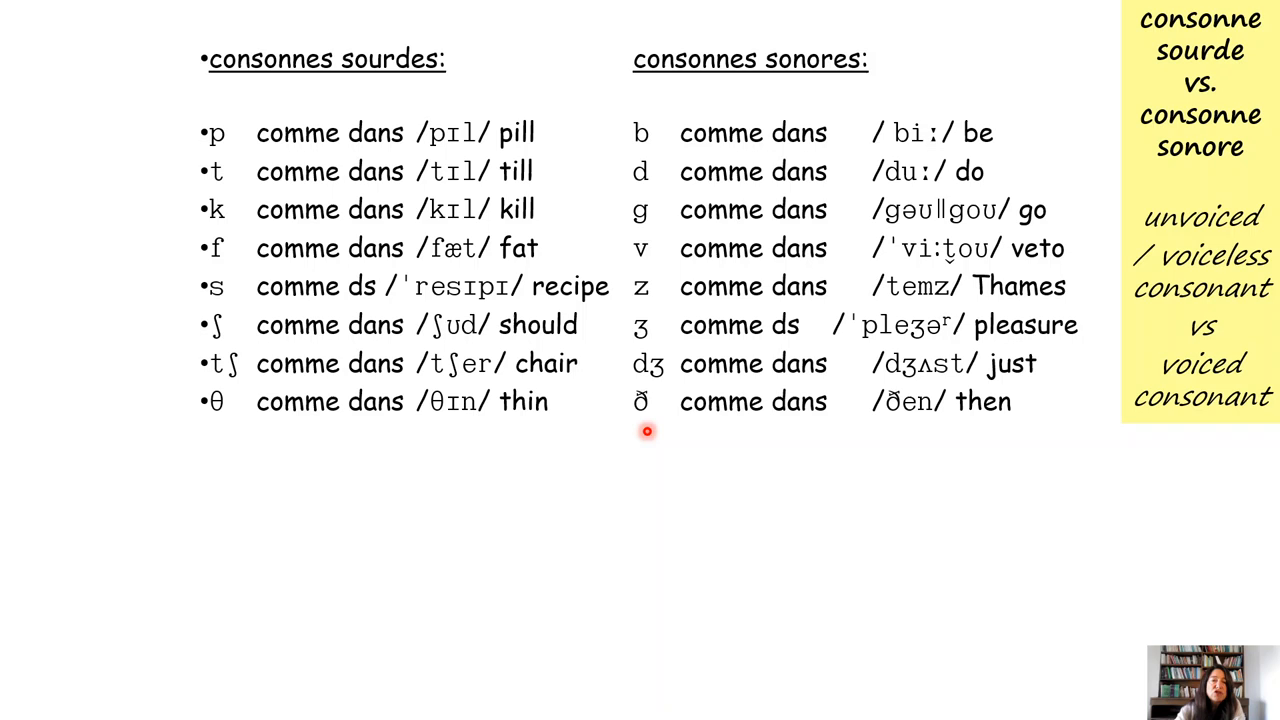
pyautogui.moveTo(1006, 448)
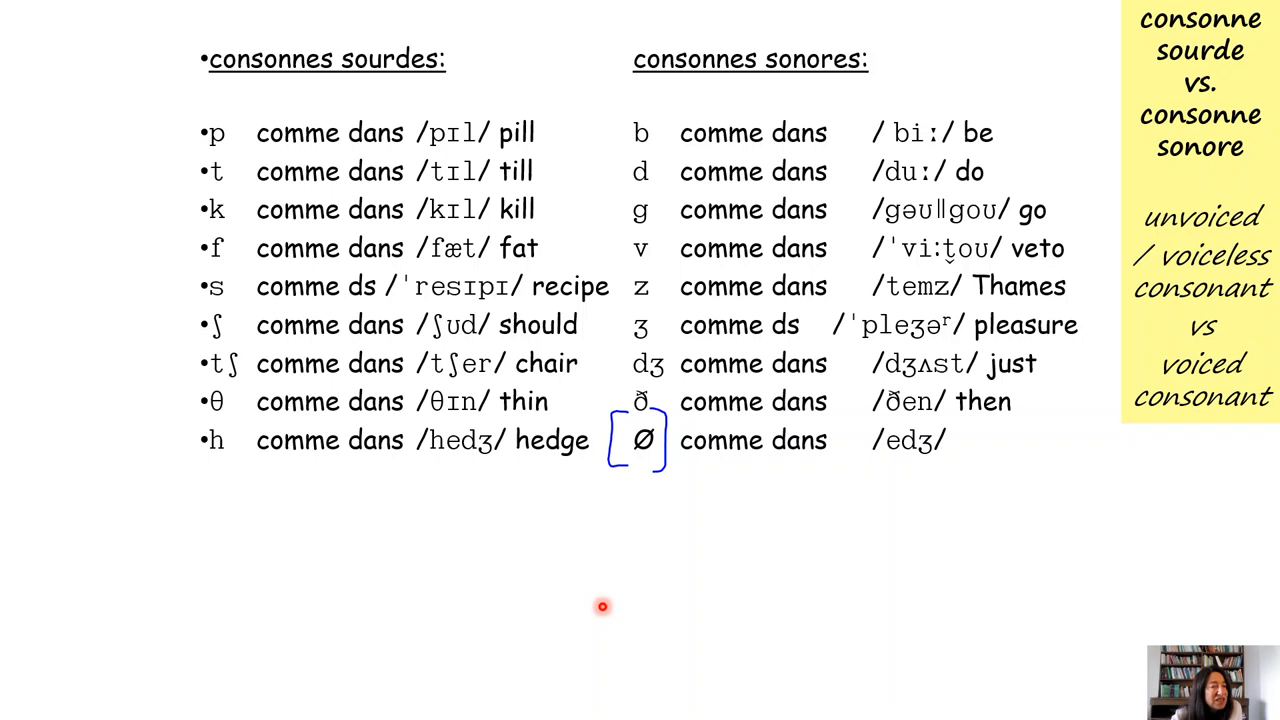
pyautogui.moveTo(928, 474)
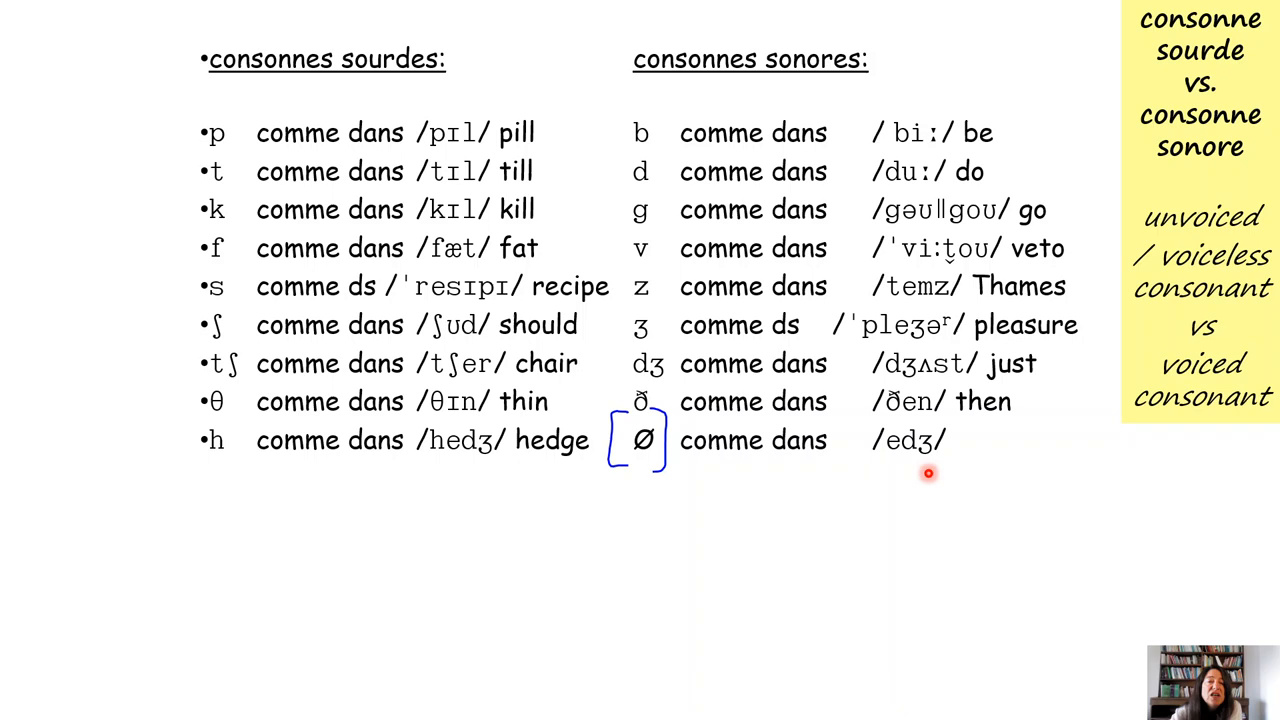
pyautogui.moveTo(644, 472)
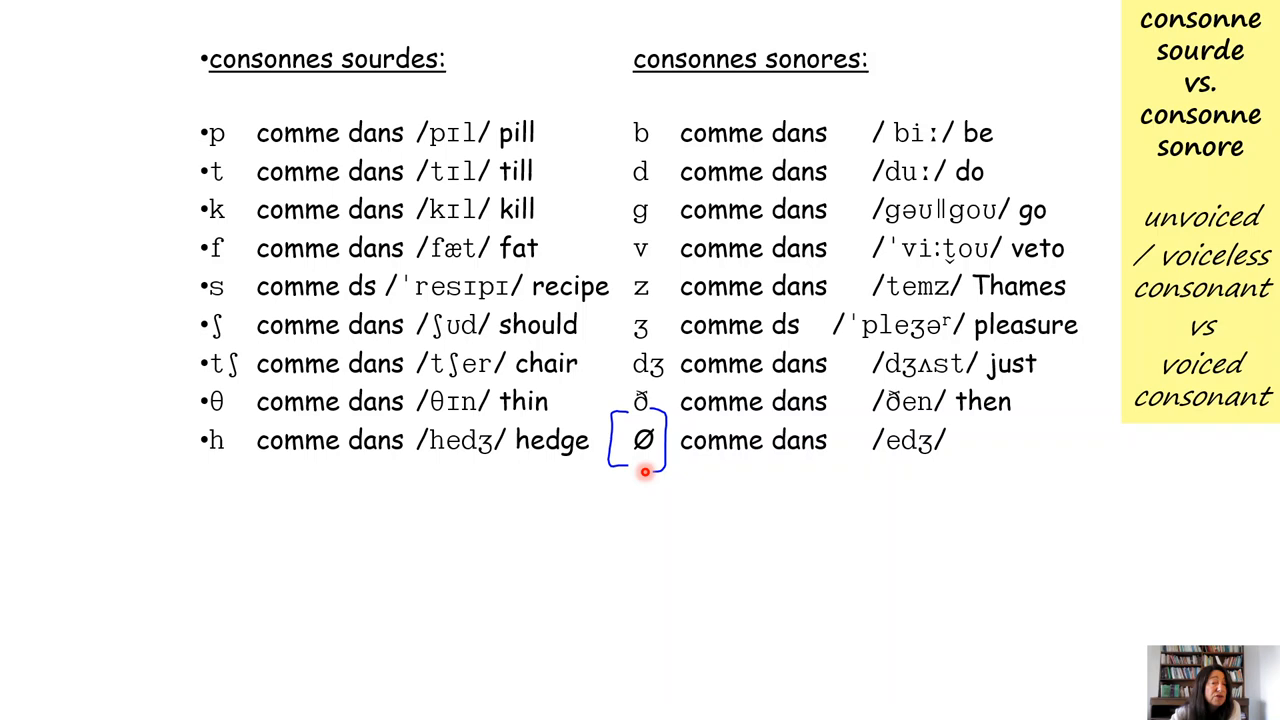